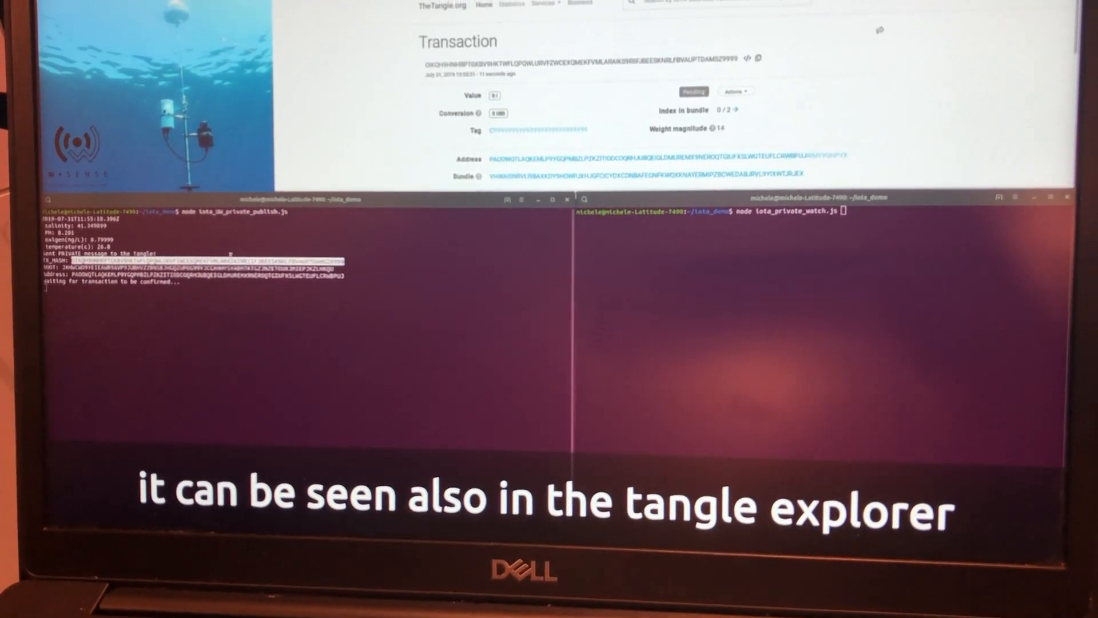
Step: Bring up the context menu on the selected published-message hash to copy it
{"action": "right_click", "coordinate": [203, 269]}
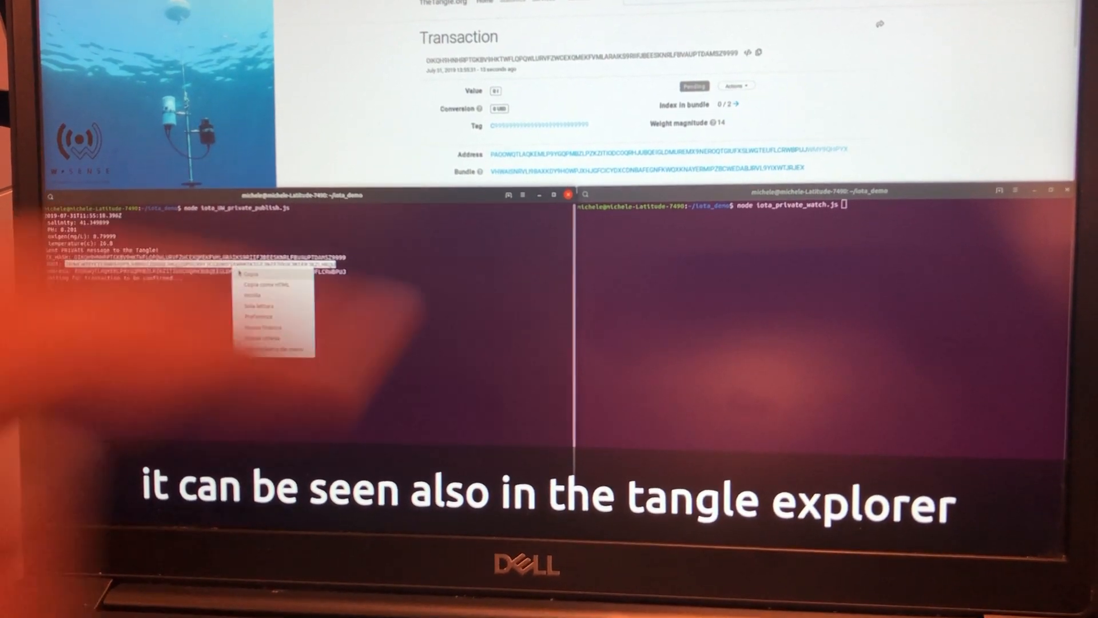